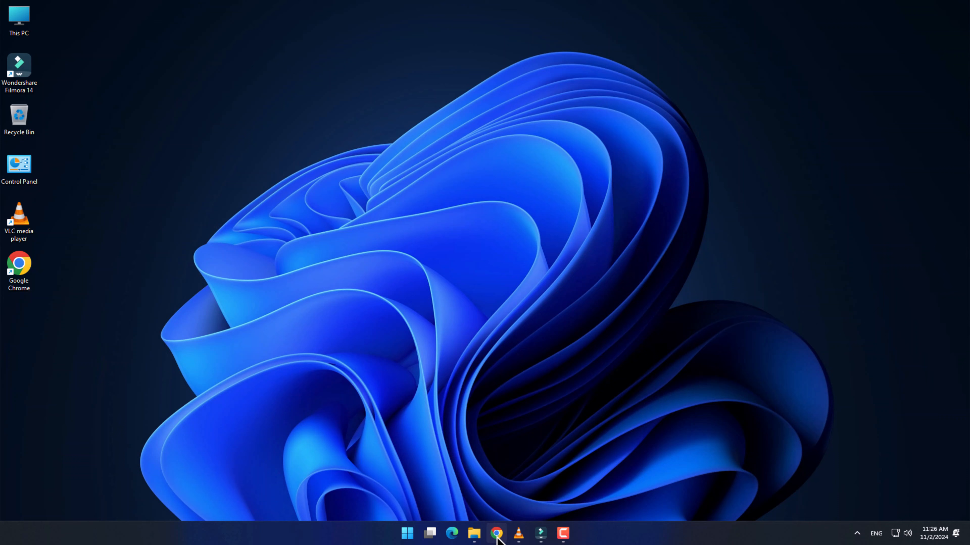
- Launch Chrome from the taskbar and choose Translate from its three-dot menu
left_click(496, 533)
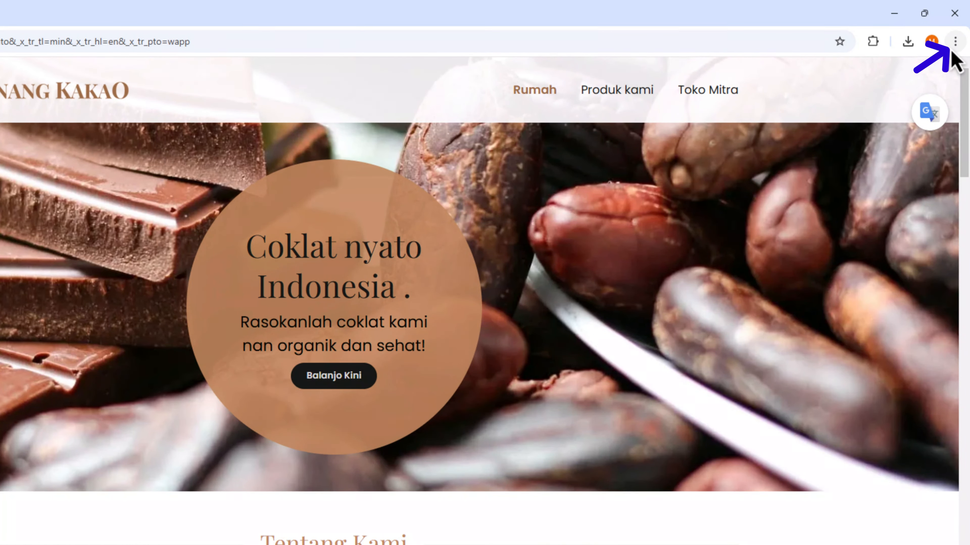
left_click(954, 42)
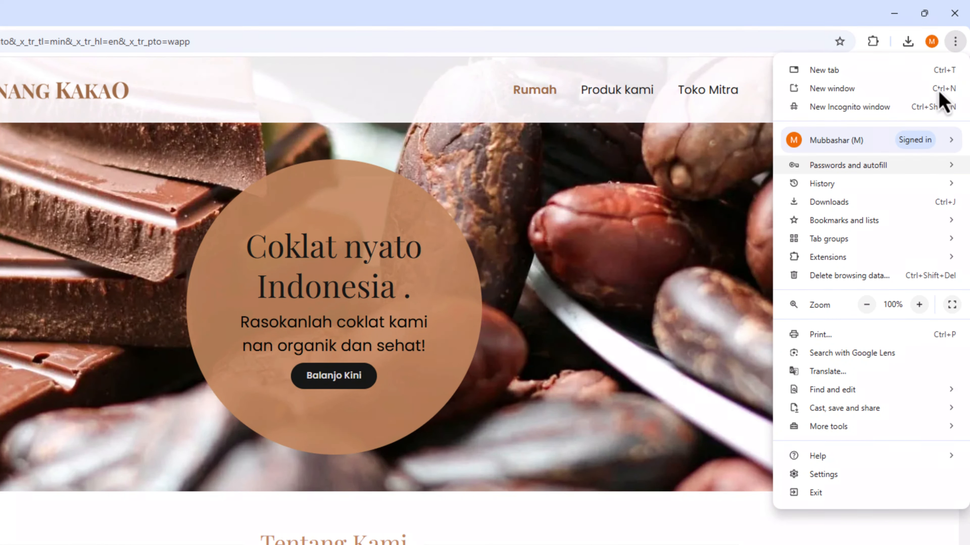
mouse_move(826, 371)
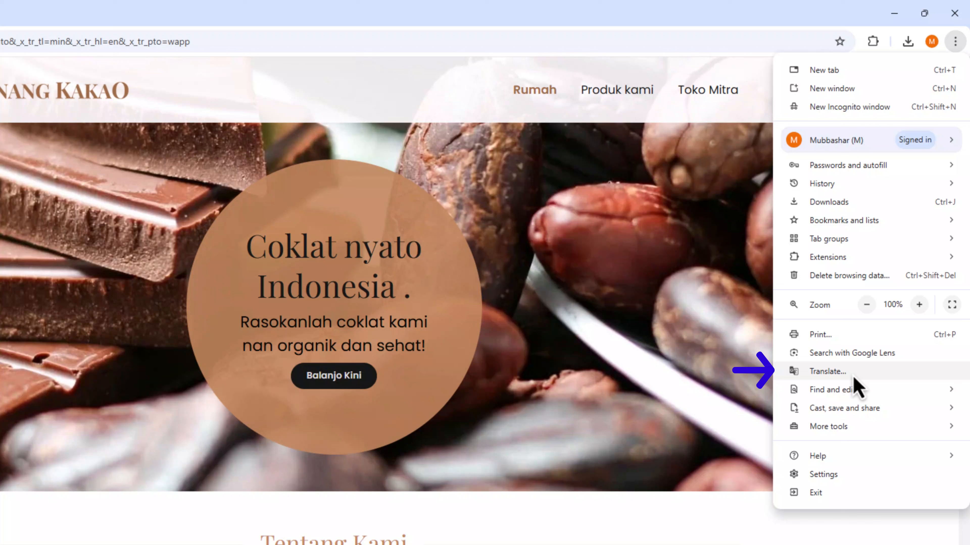
left_click(827, 372)
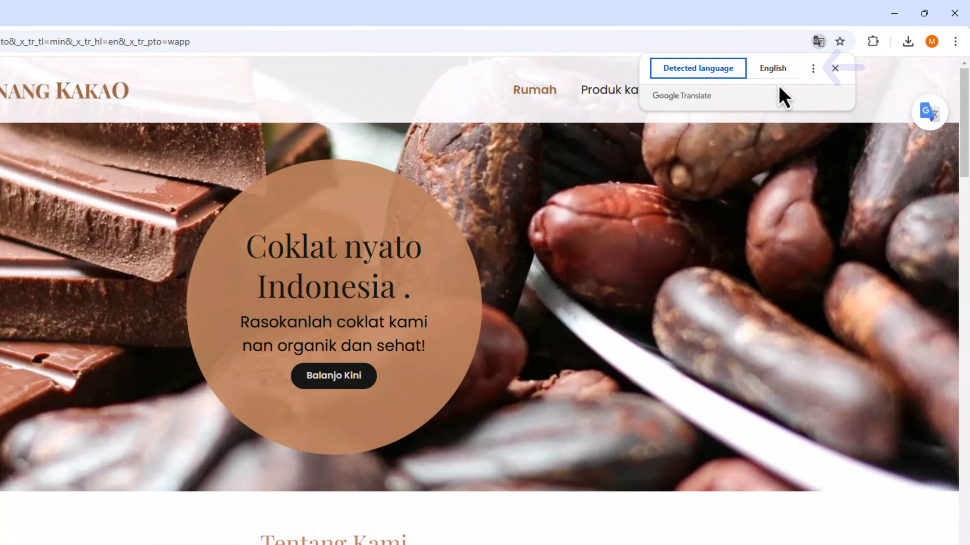
- Set English as the target language in the translate bubble and translate the page
left_click(813, 68)
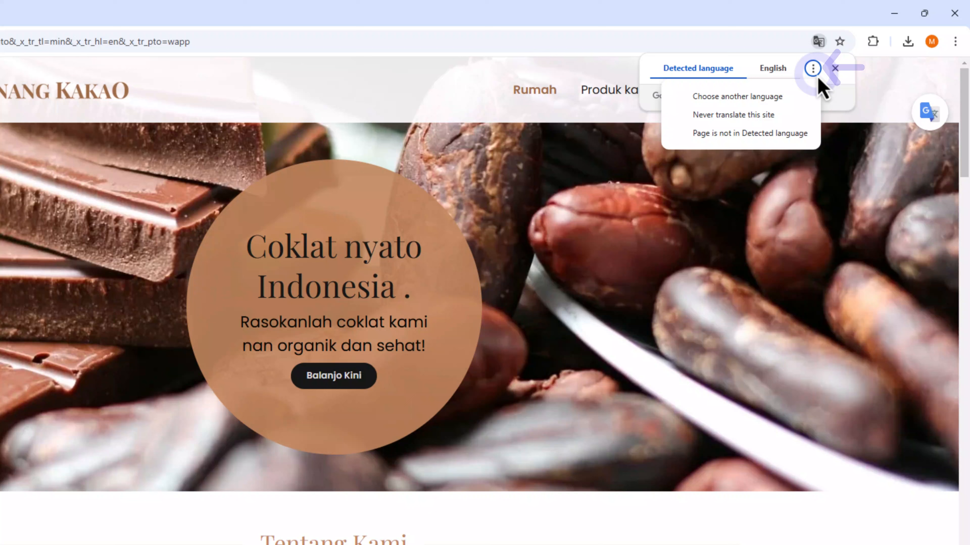
left_click(736, 96)
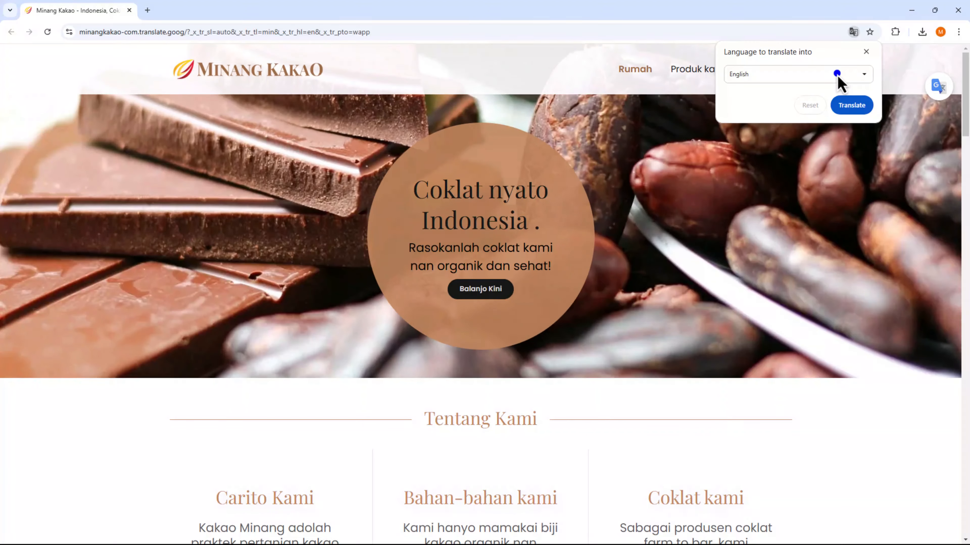
left_click(798, 74)
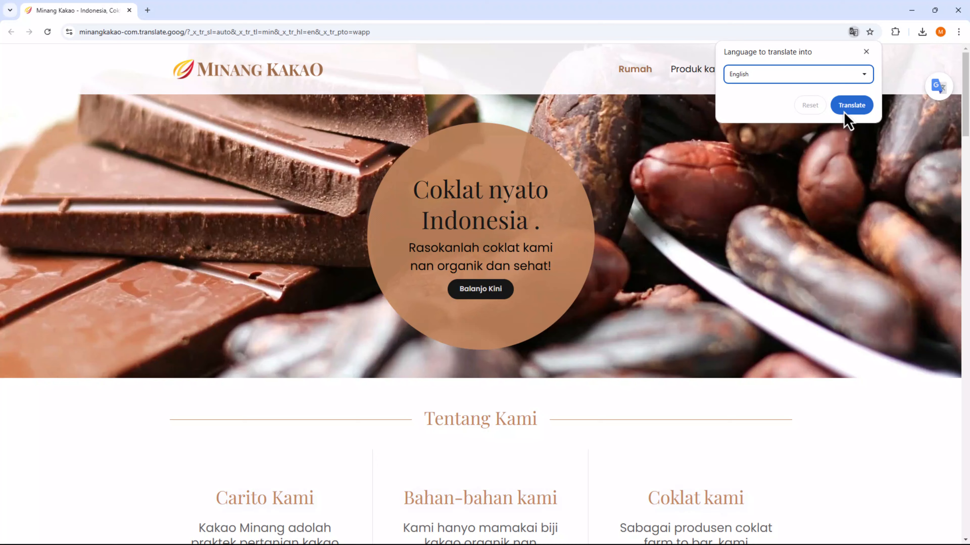
left_click(850, 105)
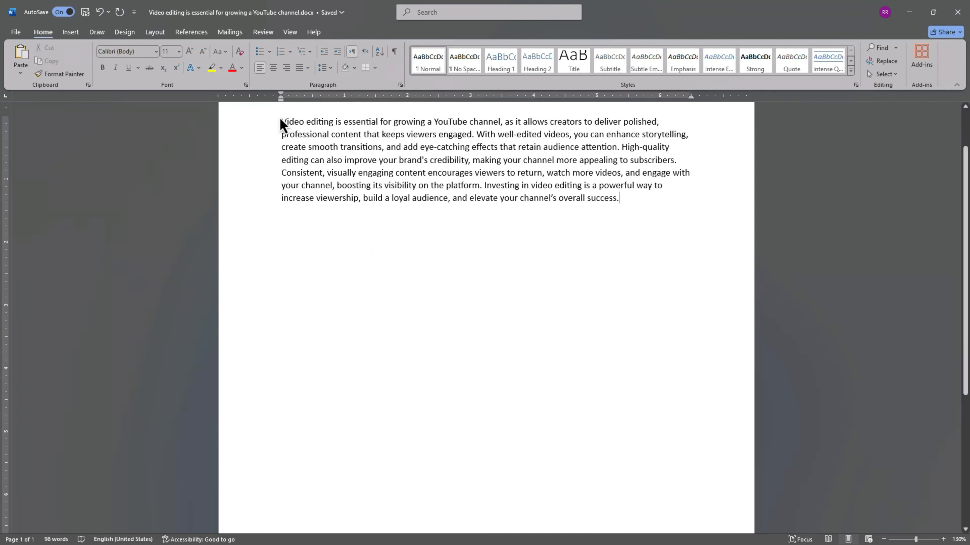
- Select the whole video-editing paragraph in the Word document
left_click_drag(280, 121, 619, 198)
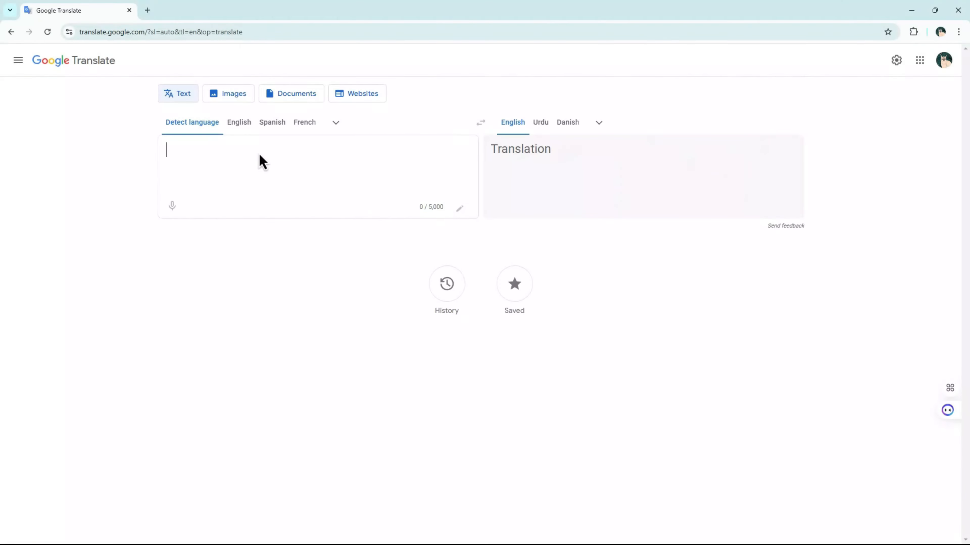
- Paste the paragraph, translate it into Dinka, and copy the Dinka translation
left_click(279, 167)
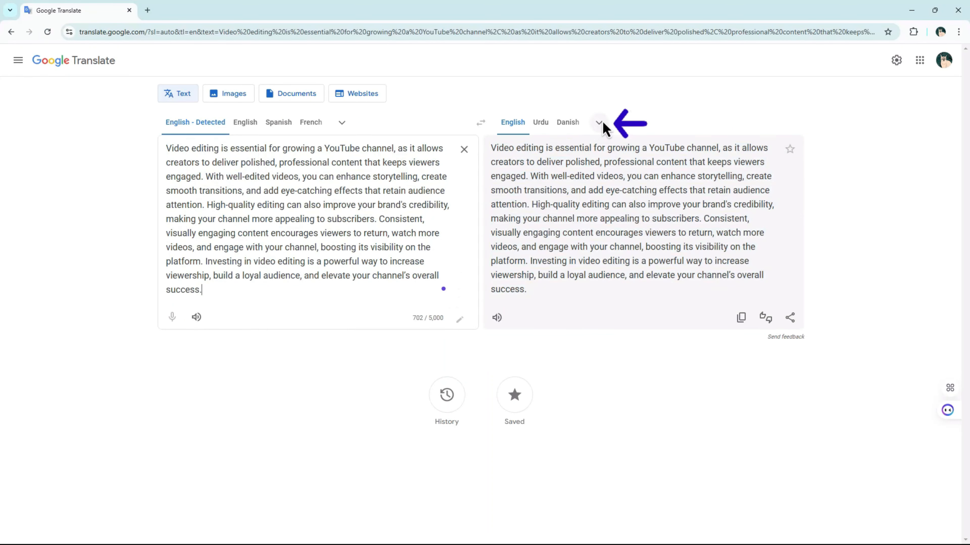
left_click(598, 121)
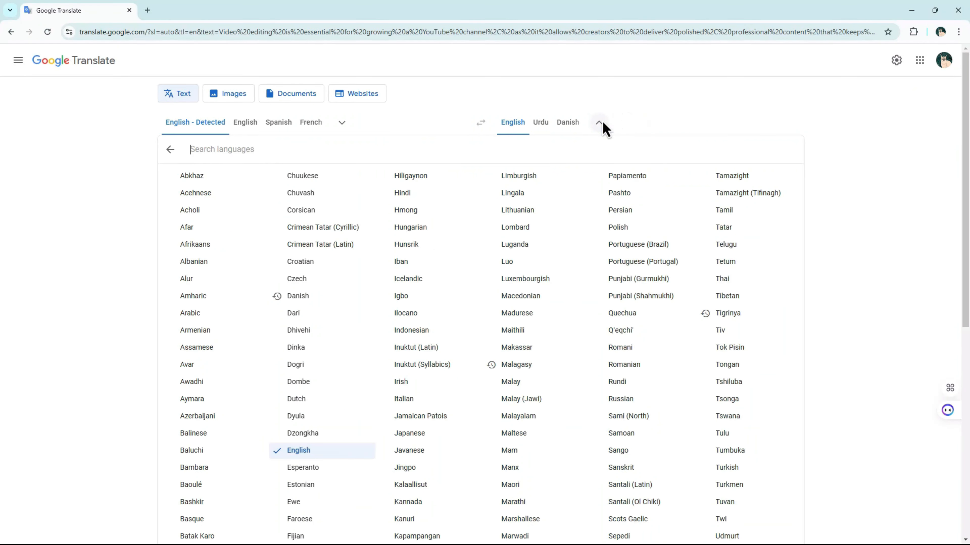
mouse_move(603, 170)
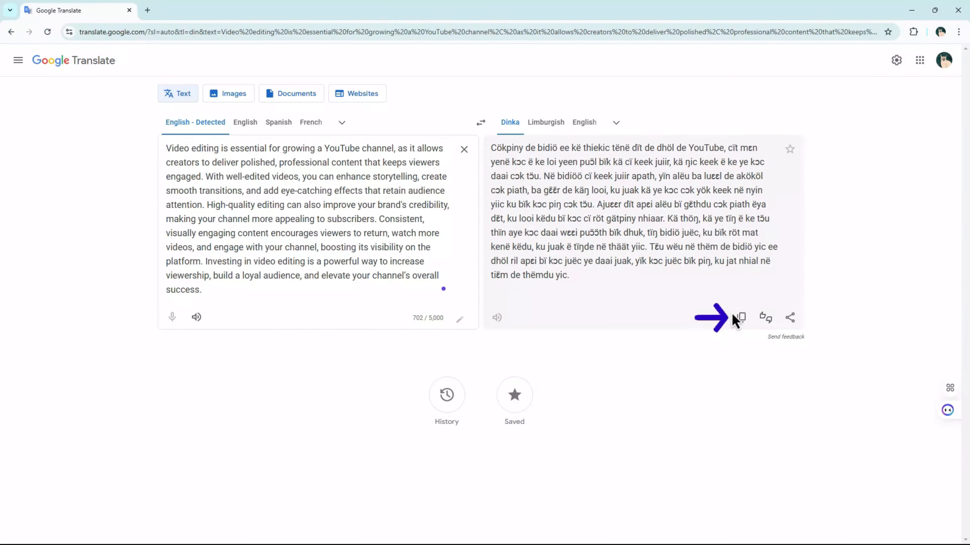
left_click(741, 317)
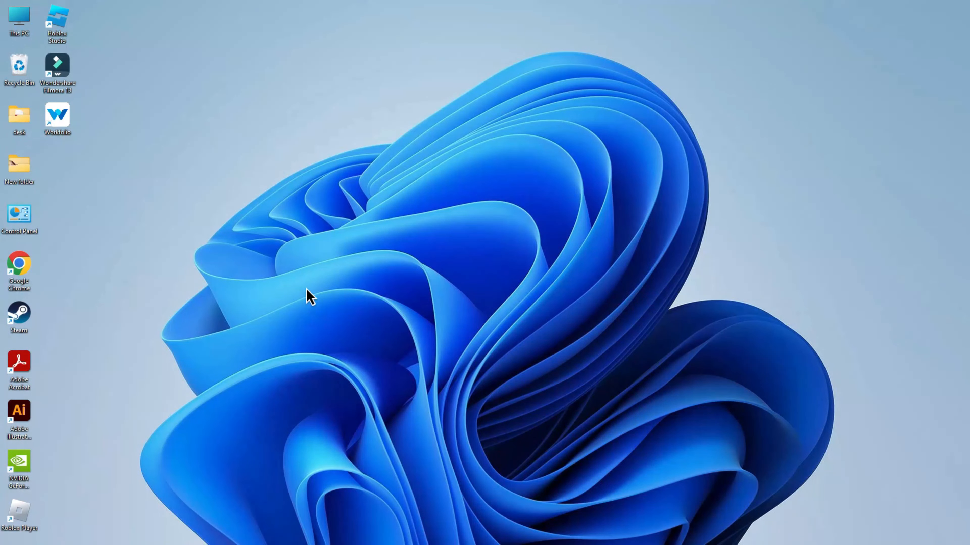
mouse_move(299, 379)
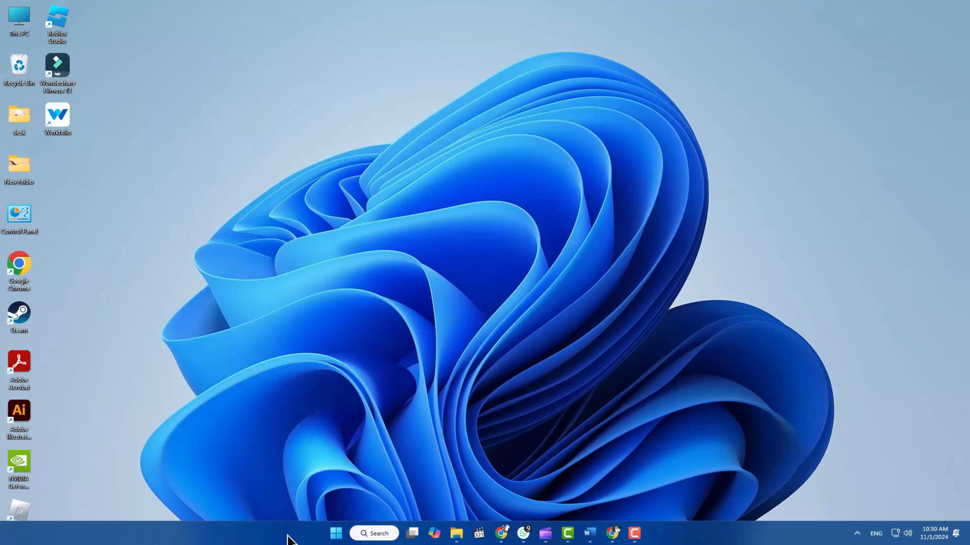
- Open Windows Settings from the Start menu's pinned apps
left_click(336, 533)
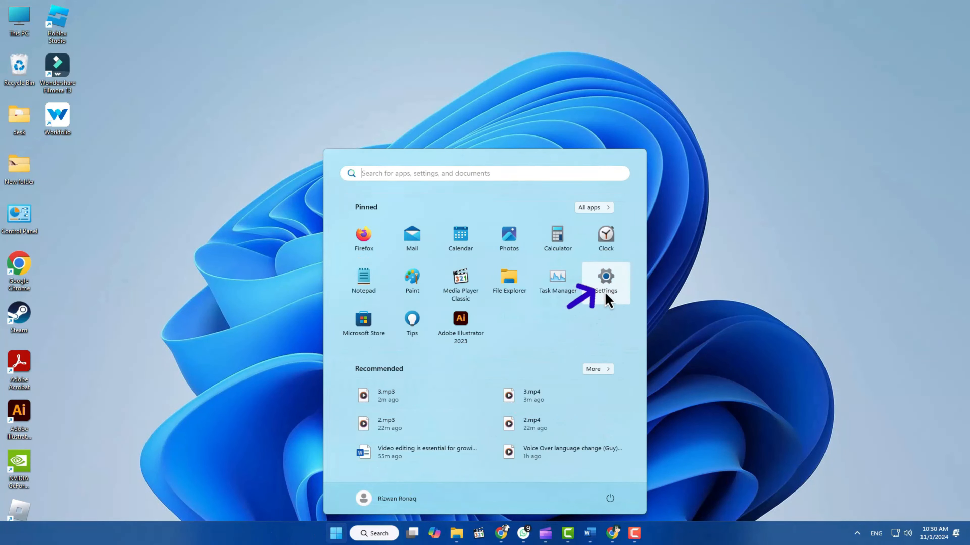
left_click(605, 282)
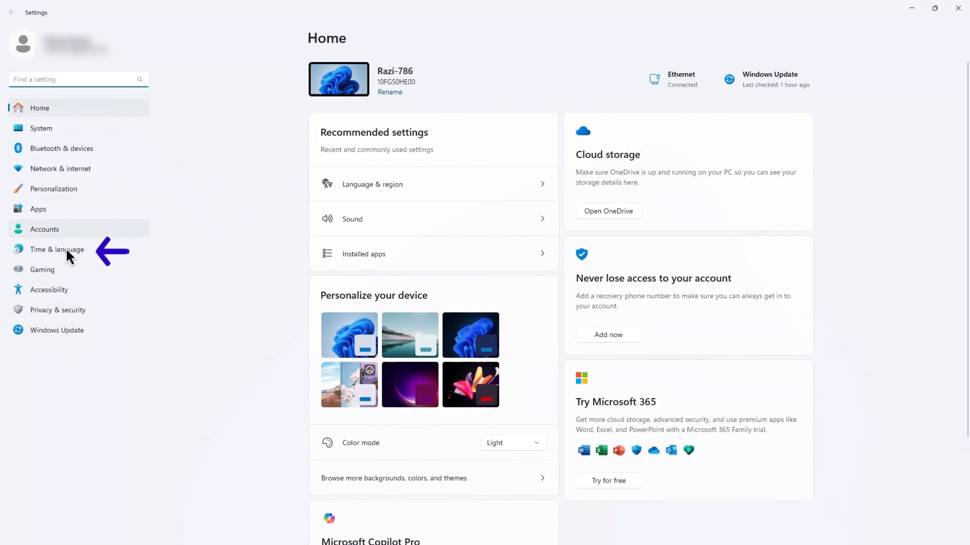
- Go to Time & language and start adding a new language
left_click(56, 249)
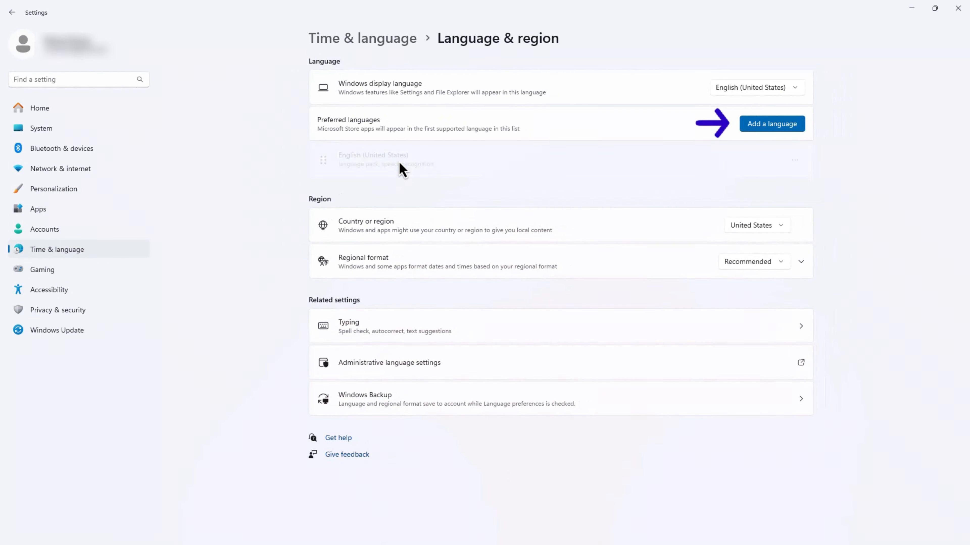
left_click(772, 123)
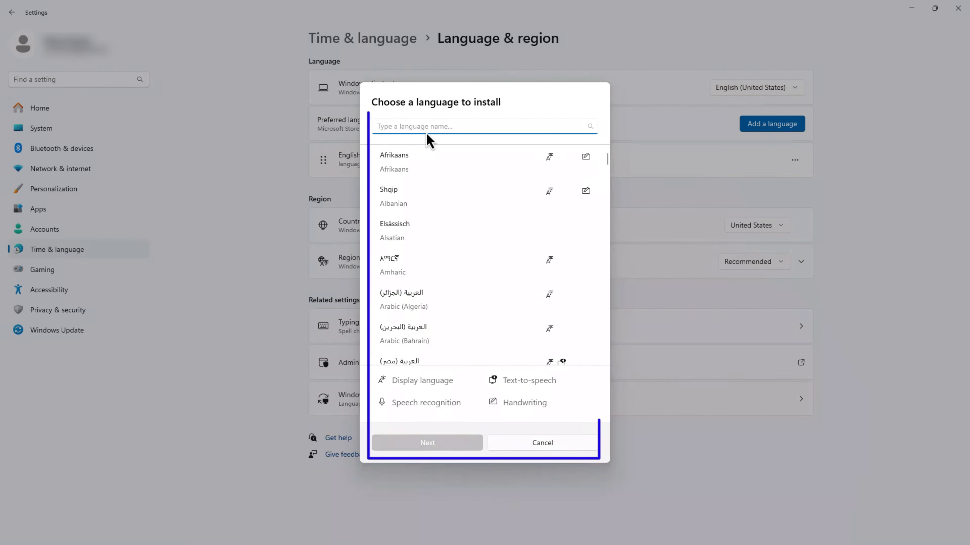
- Search 'English', pick English (Canada) and continue with all optional features checked
type("English")
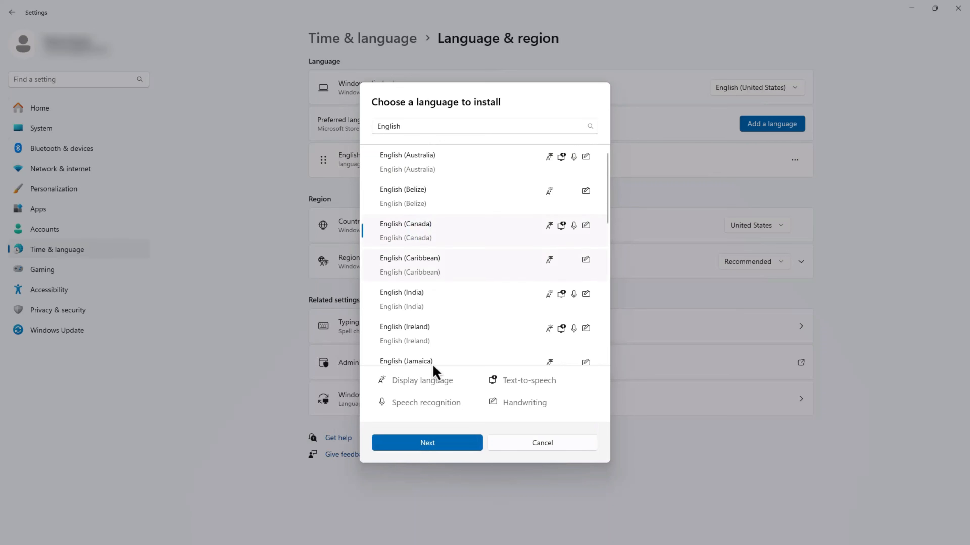
left_click(427, 443)
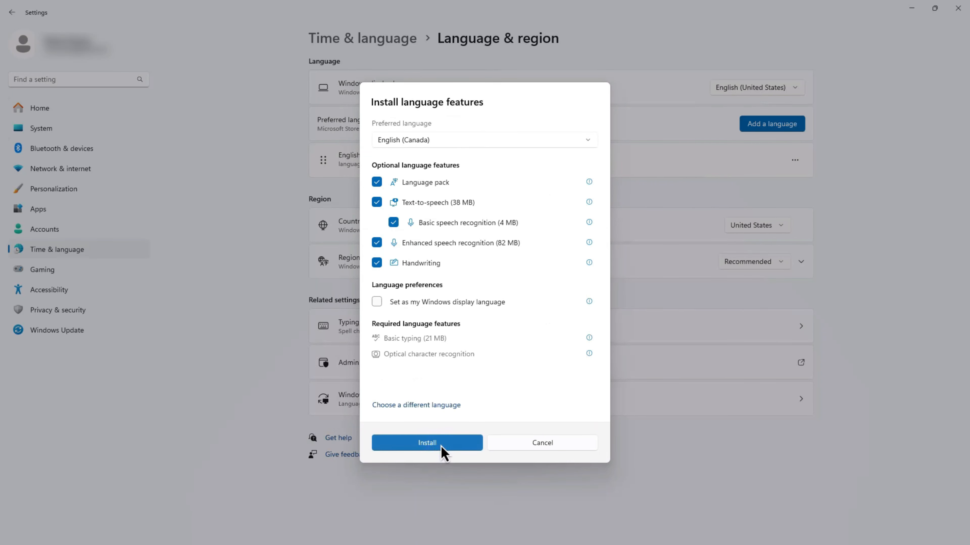
mouse_move(402, 459)
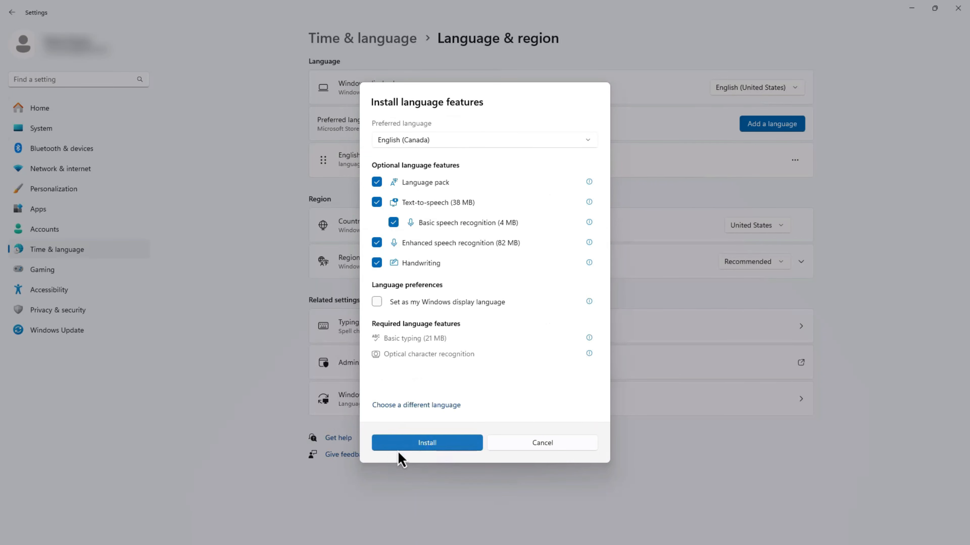